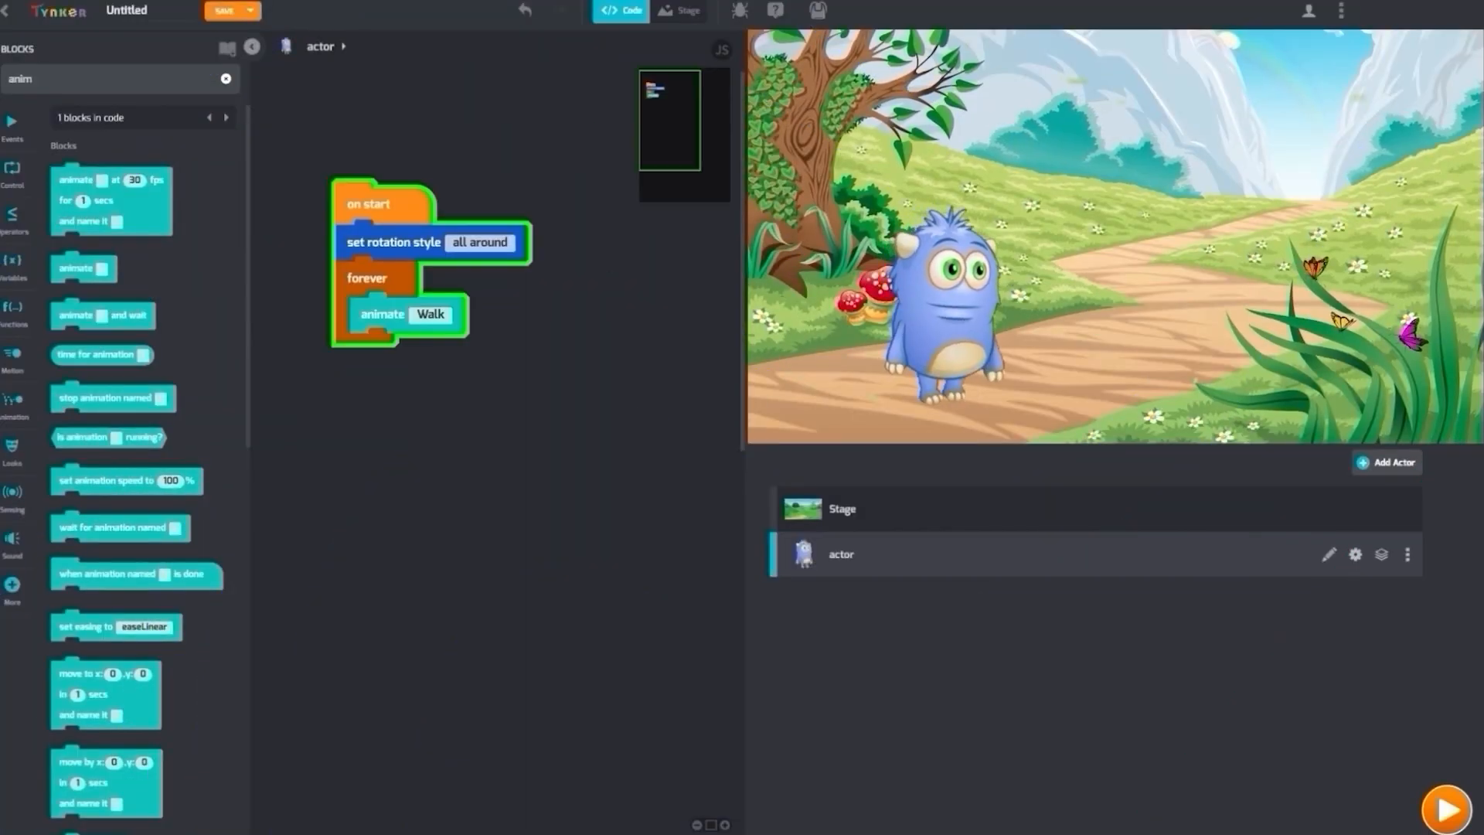
left_click(1447, 809)
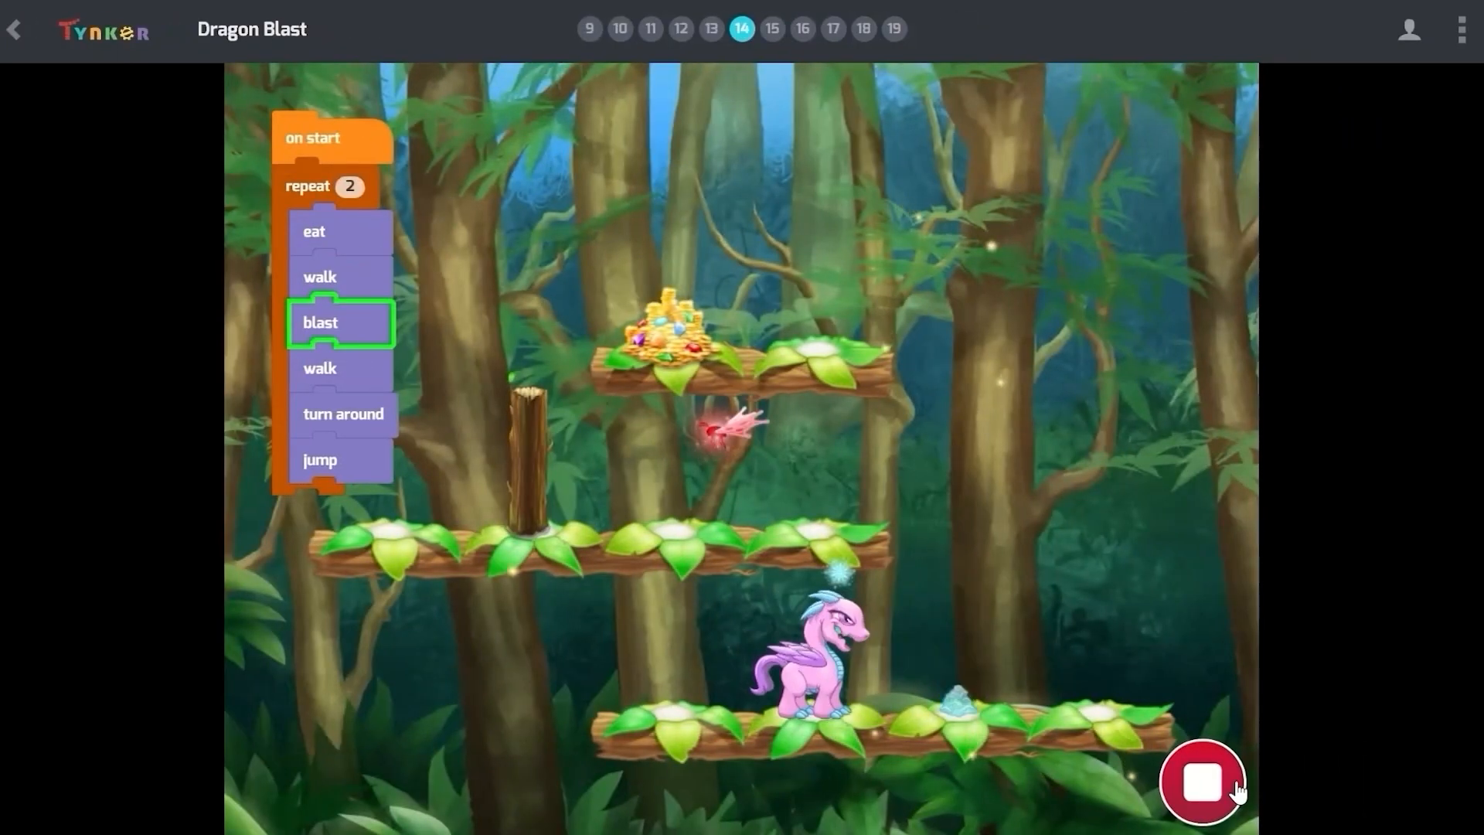
left_click(1202, 777)
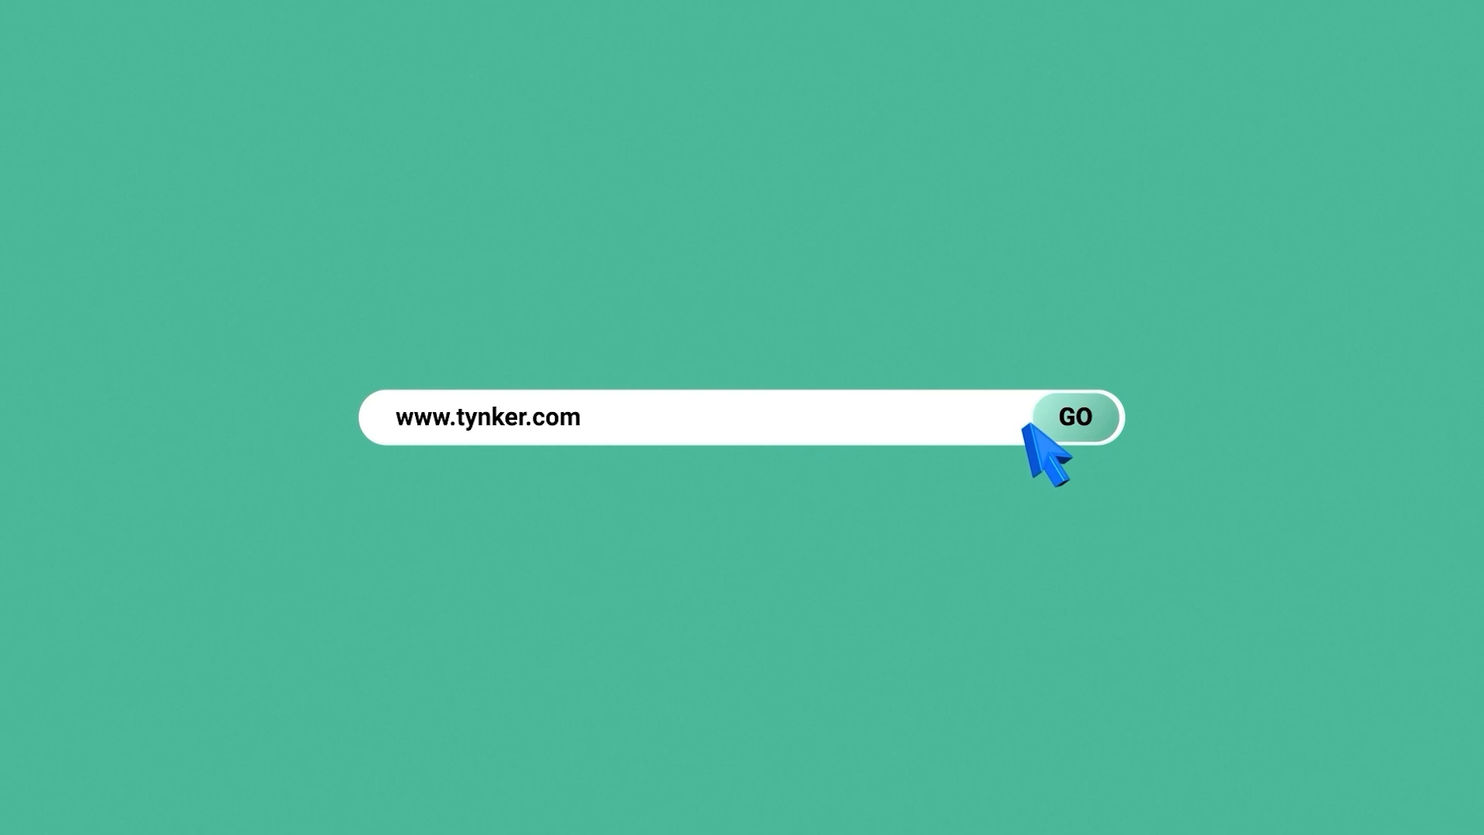
Step: Join Tynker for free as a Student, passing reCAPTCHA and completing account creation
left_click(1072, 415)
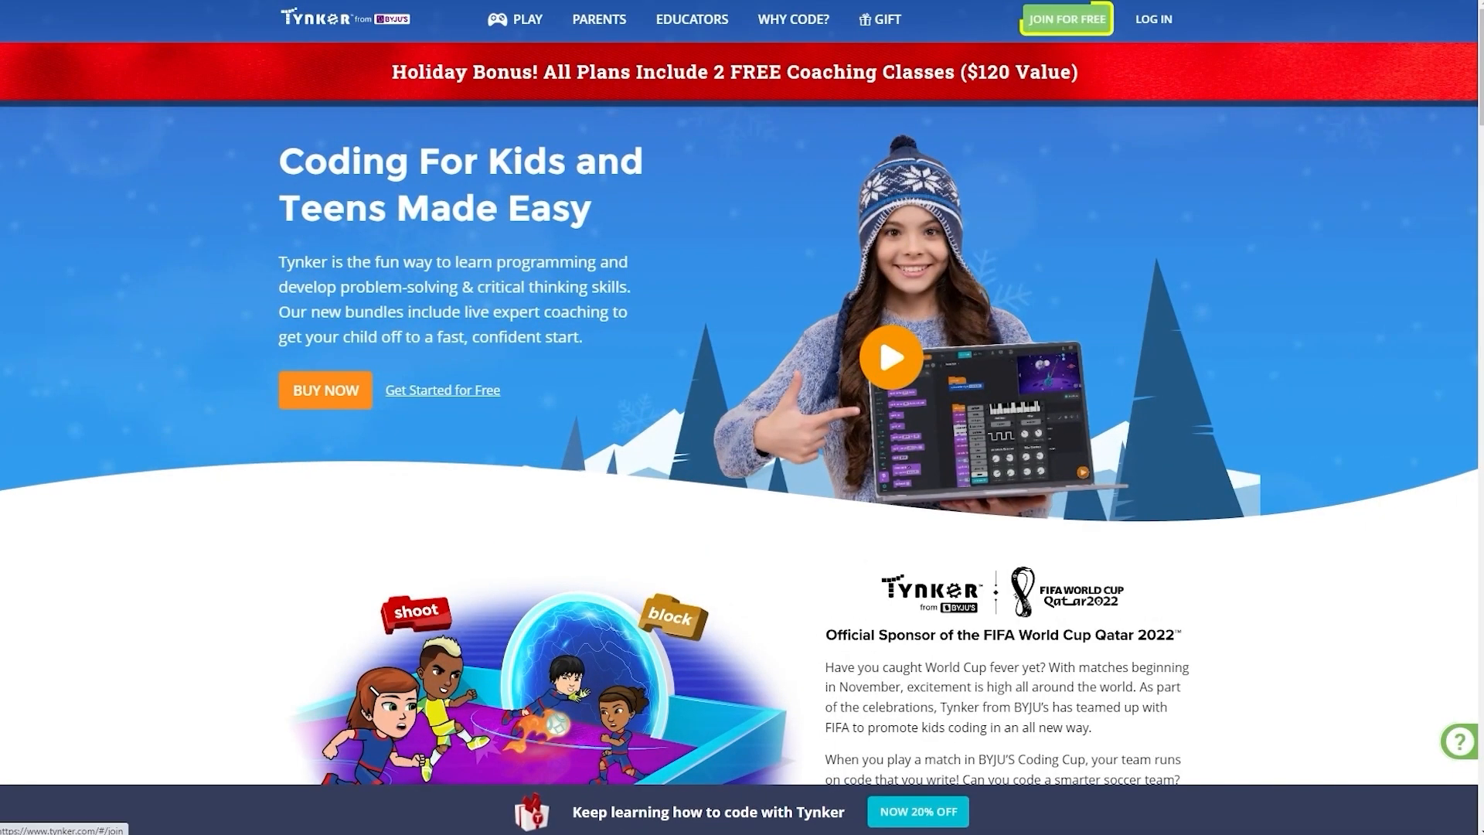
left_click(1065, 19)
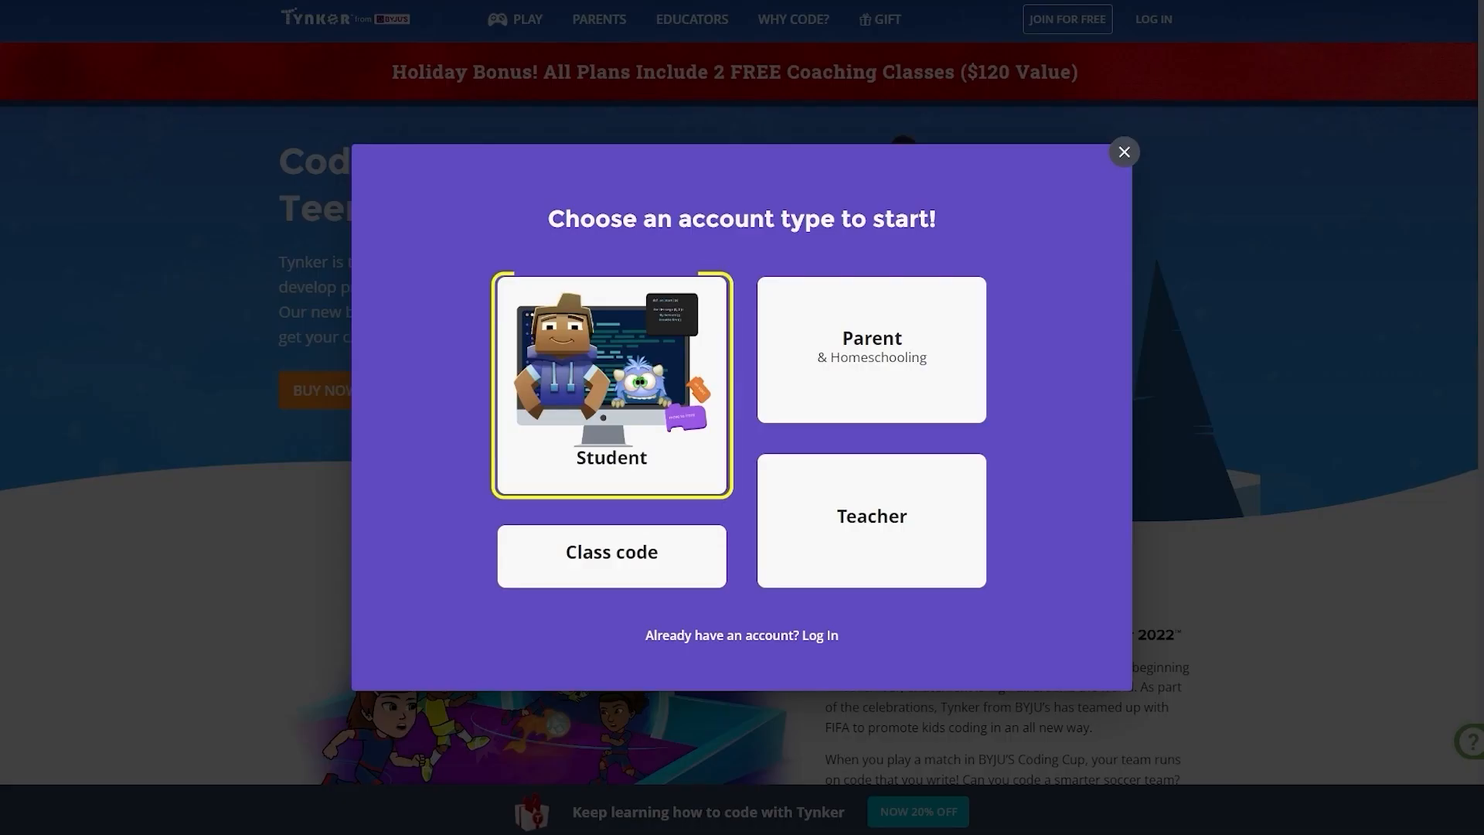
left_click(611, 385)
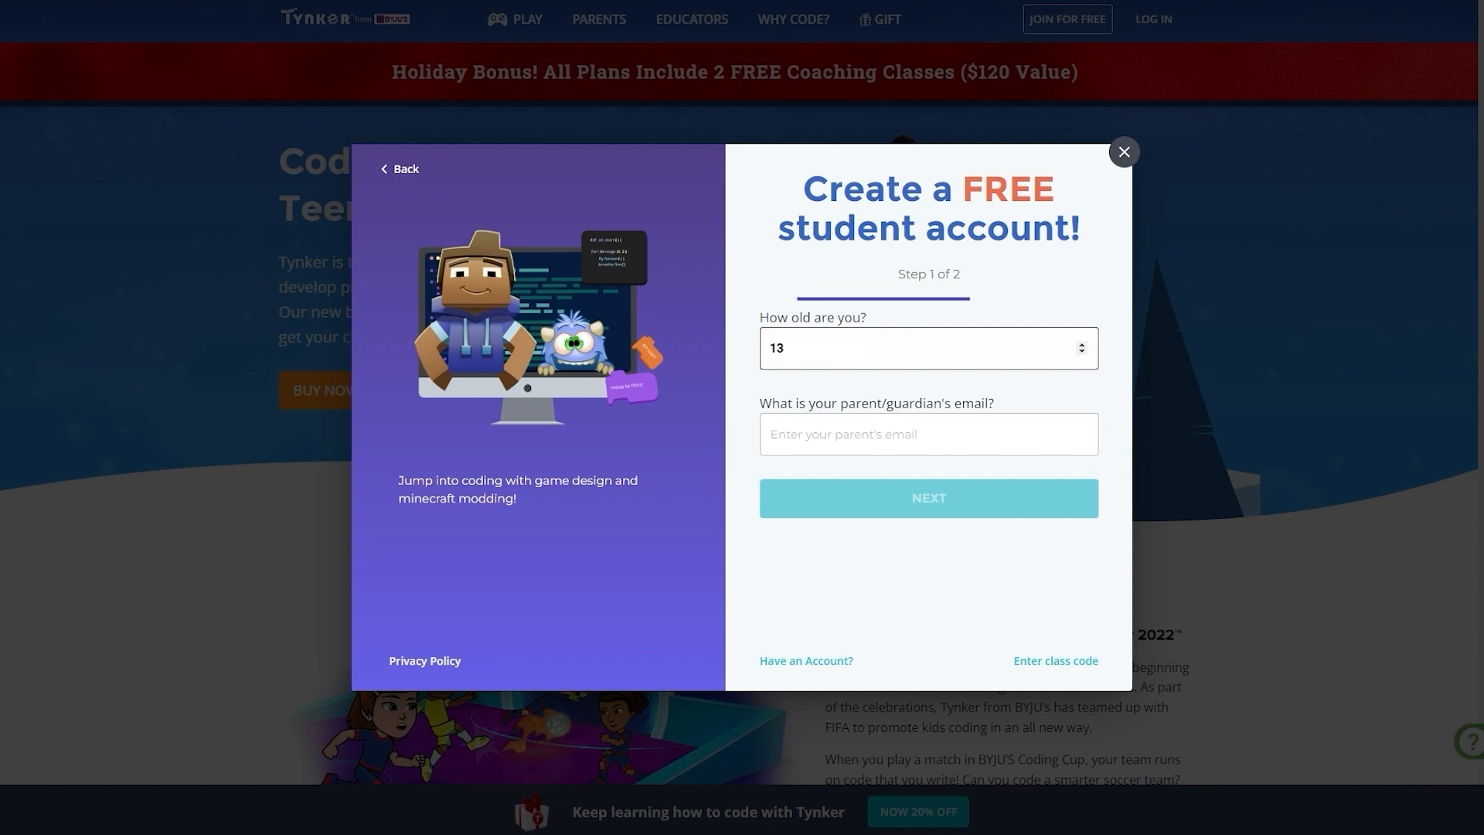
left_click(926, 497)
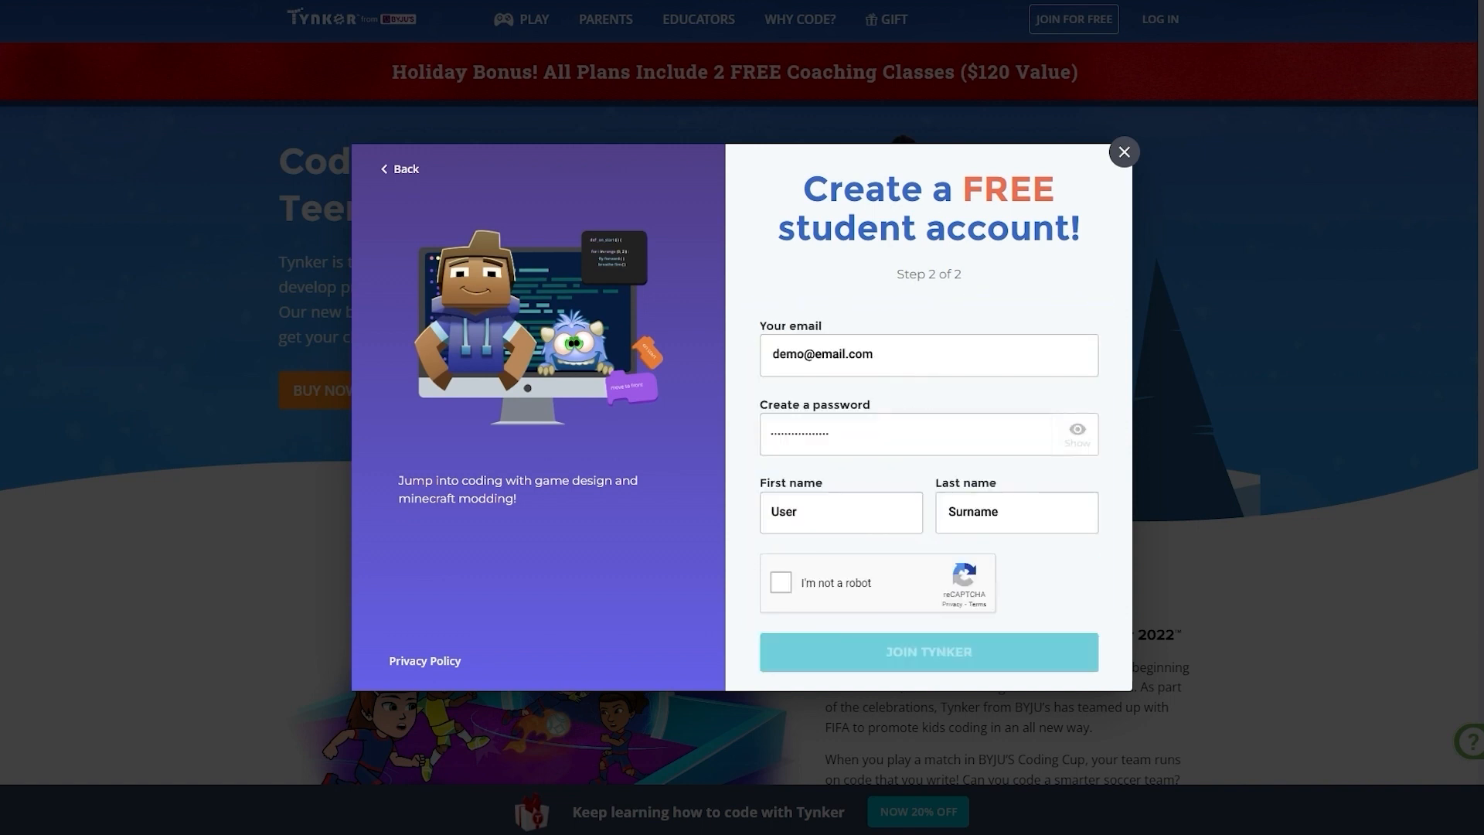
left_click(780, 582)
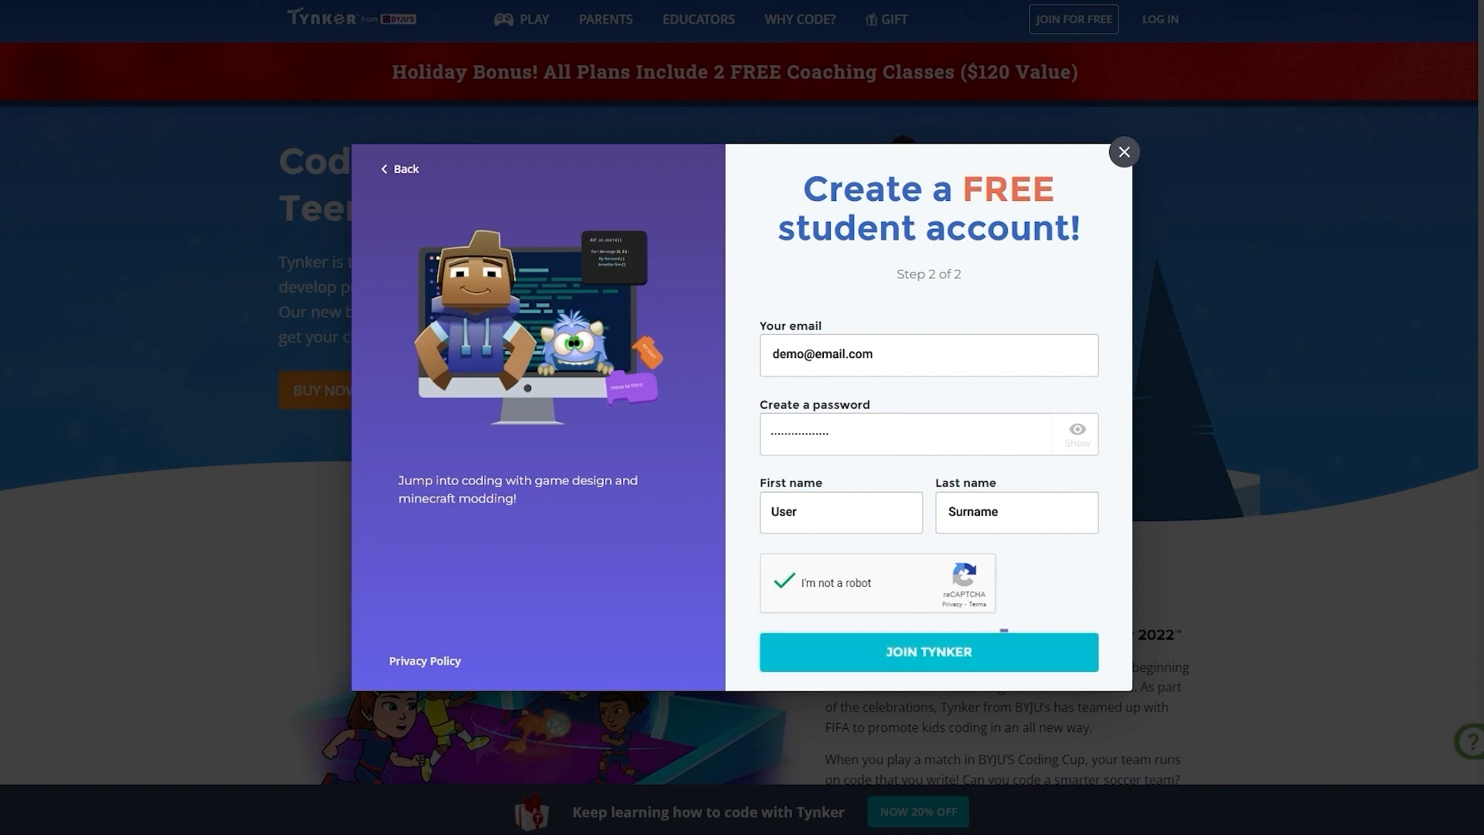
left_click(927, 651)
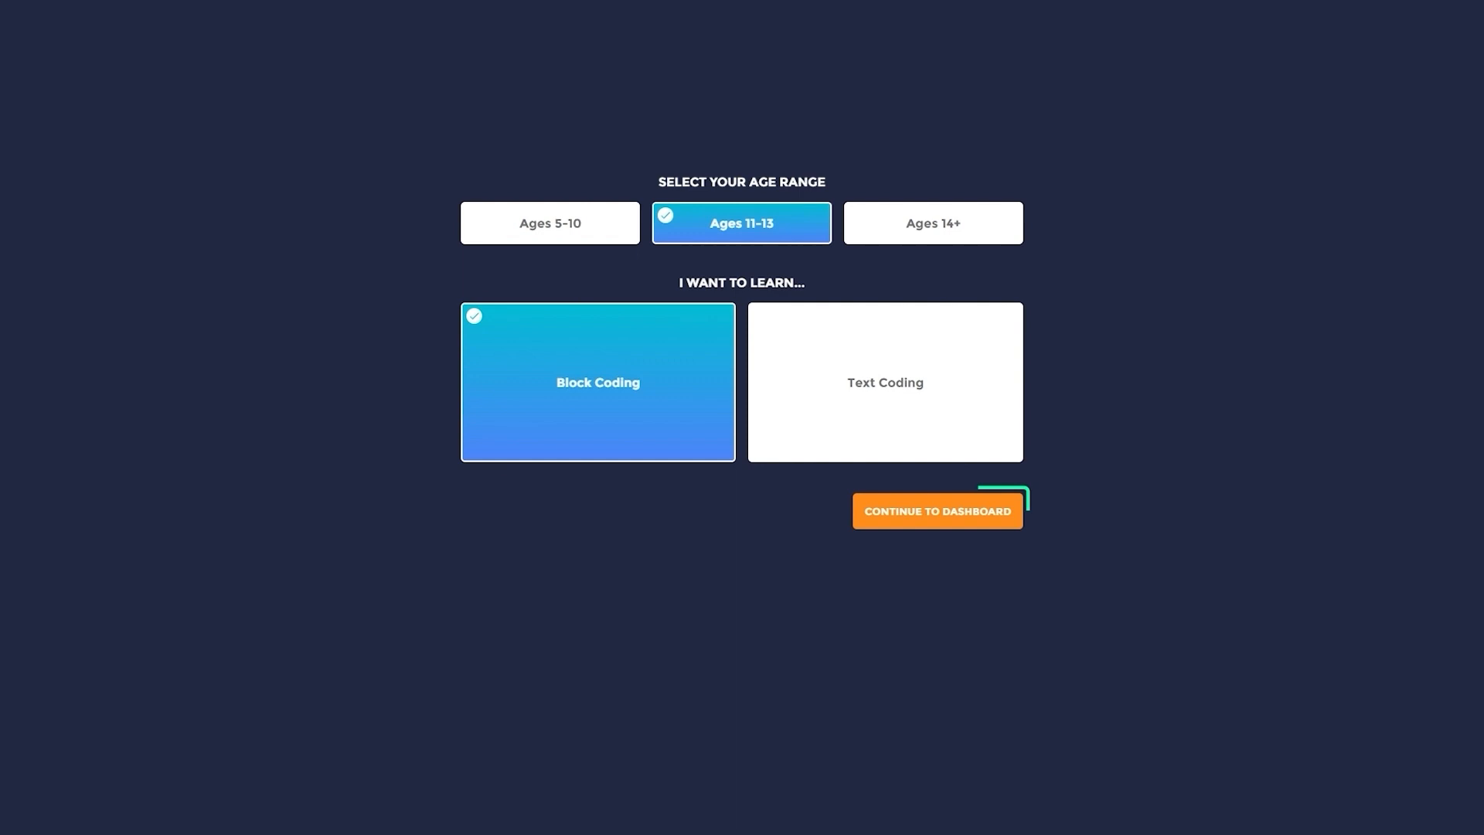
Step: Continue to the dashboard and start a new project from the Projects list
left_click(937, 511)
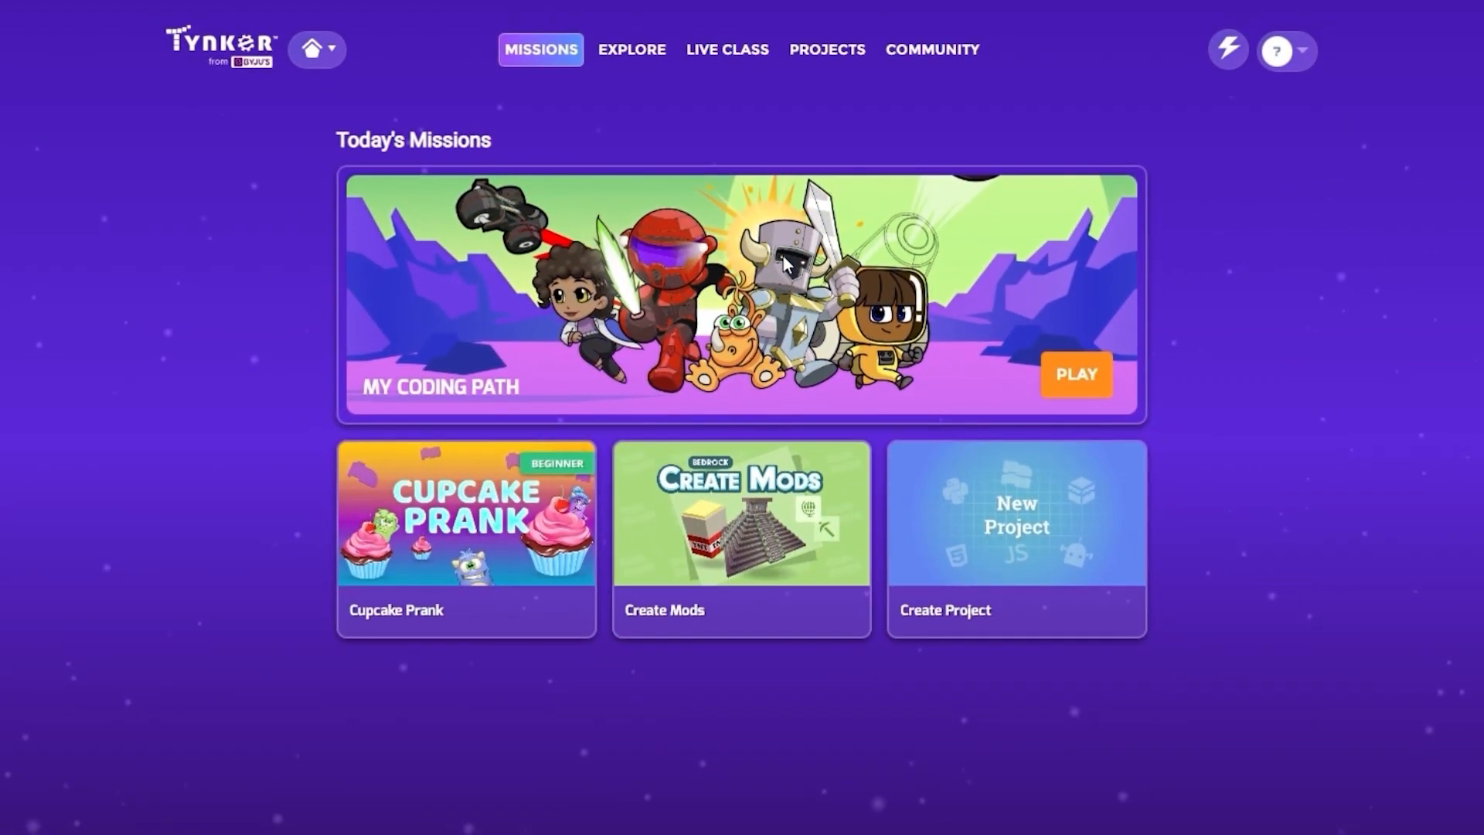
left_click(825, 50)
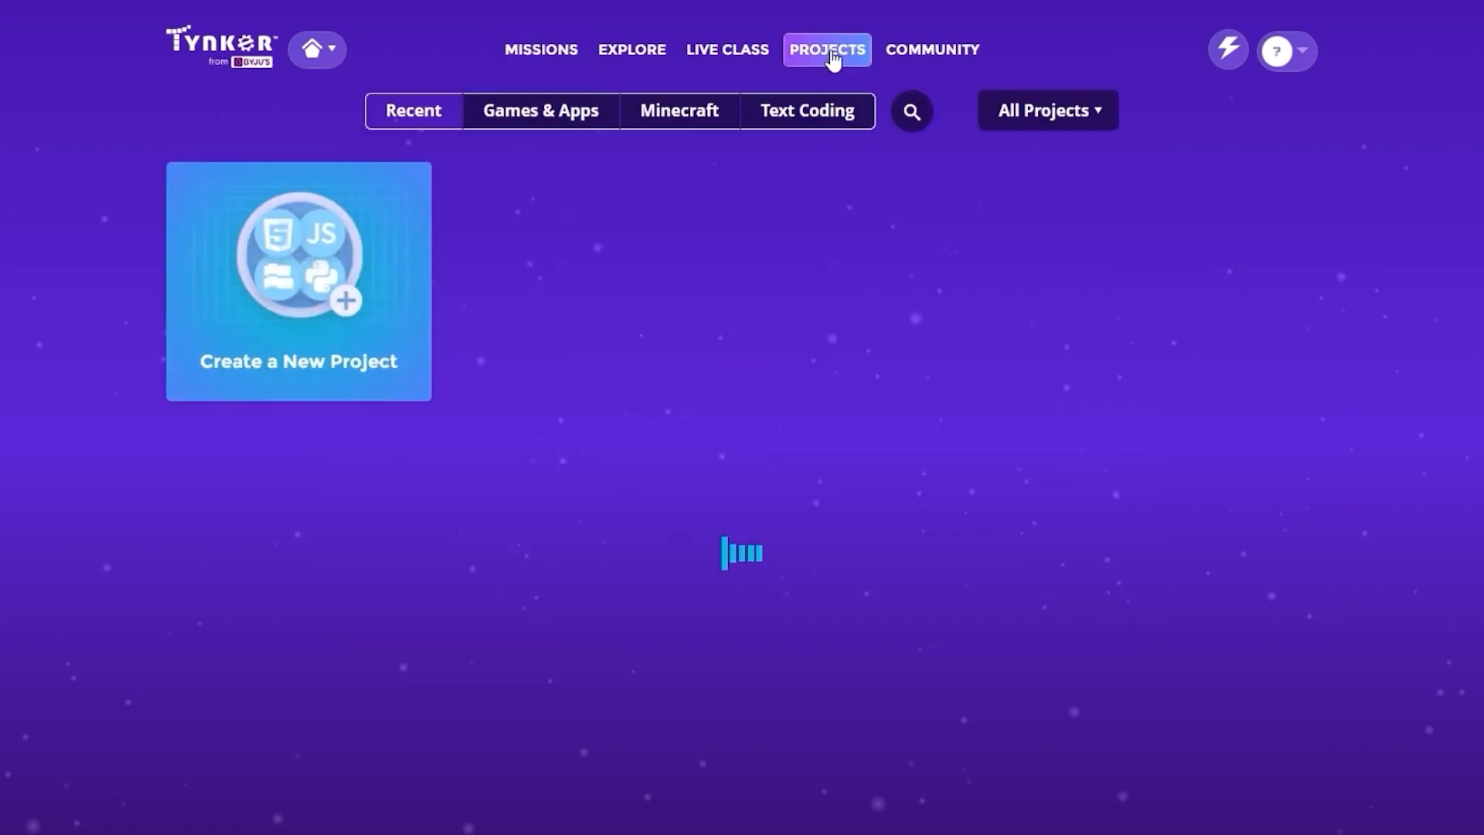
left_click(677, 111)
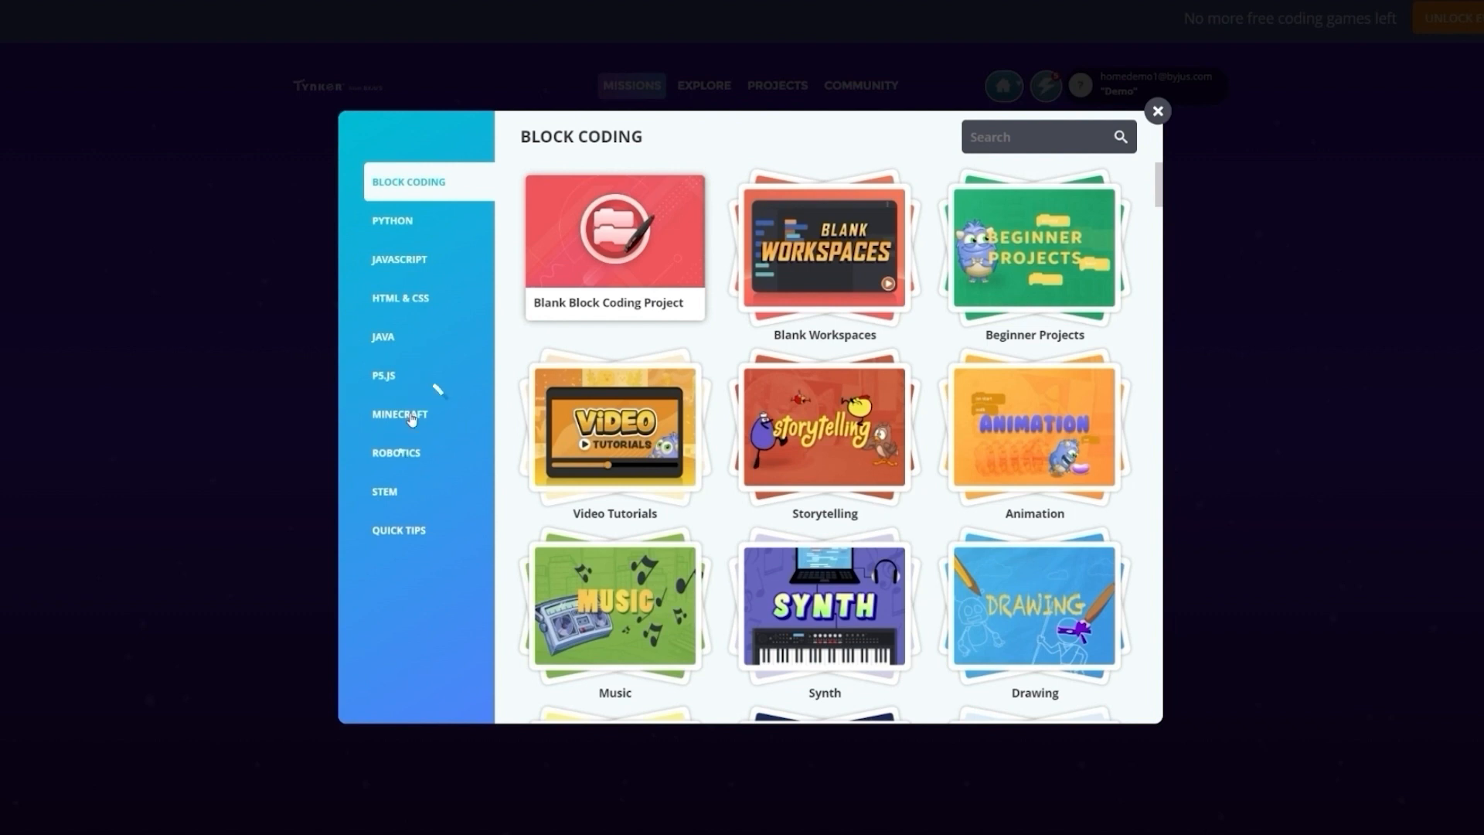
Step: Search the Minecraft templates for 'Agent' and load the Agent mob in the skin editor
left_click(399, 414)
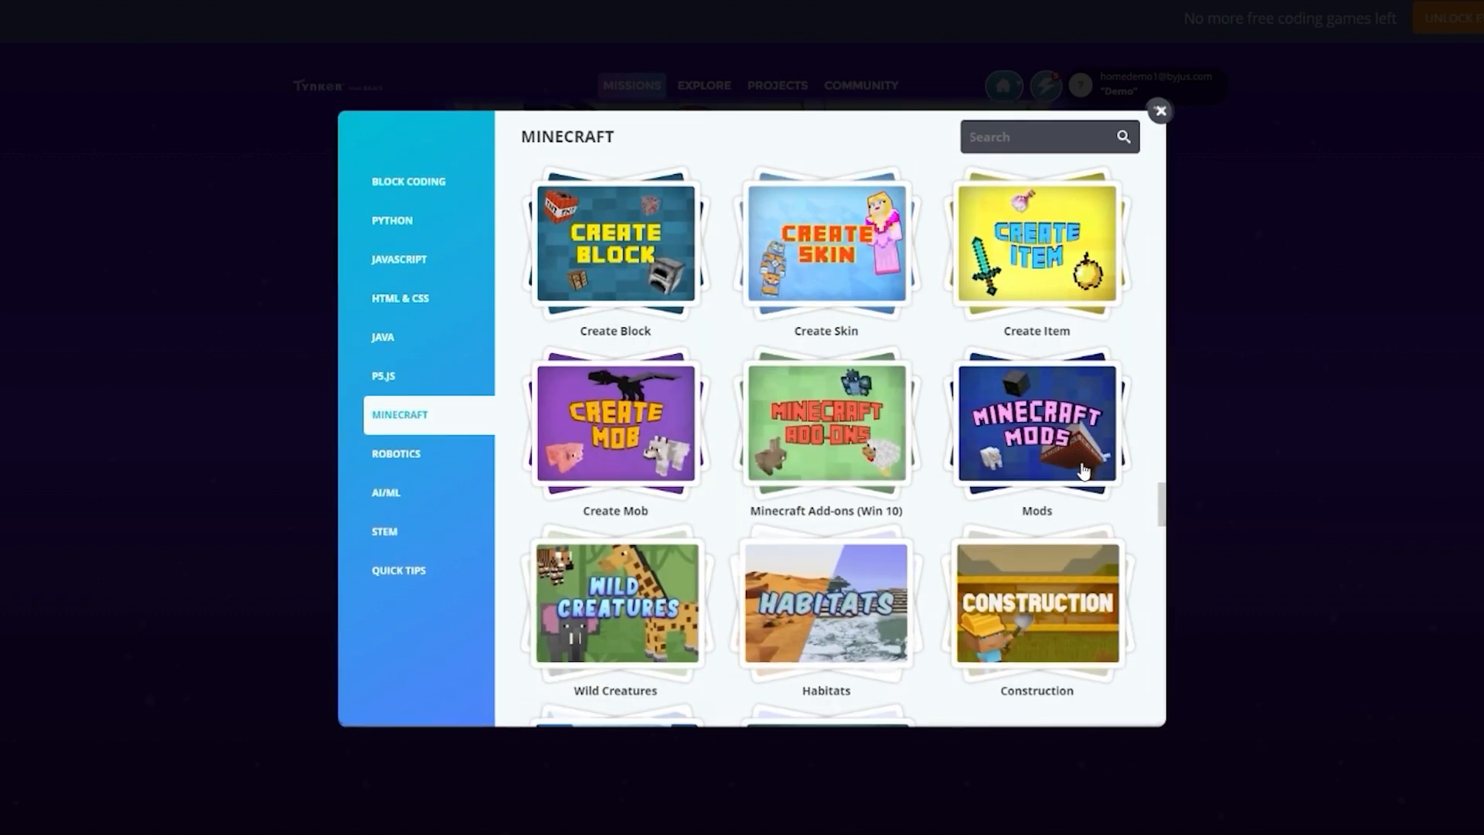
type("A")
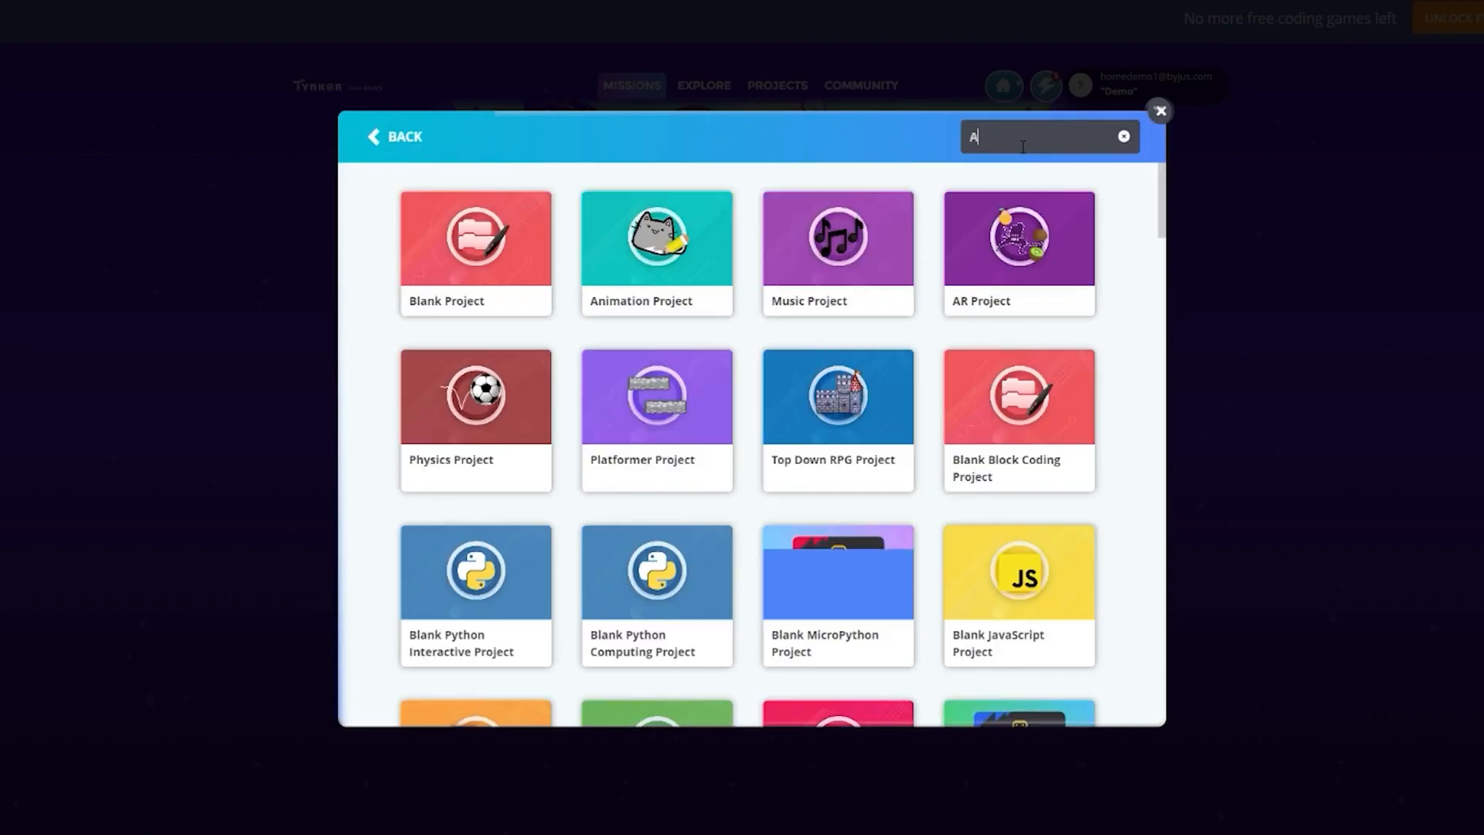
type("gent")
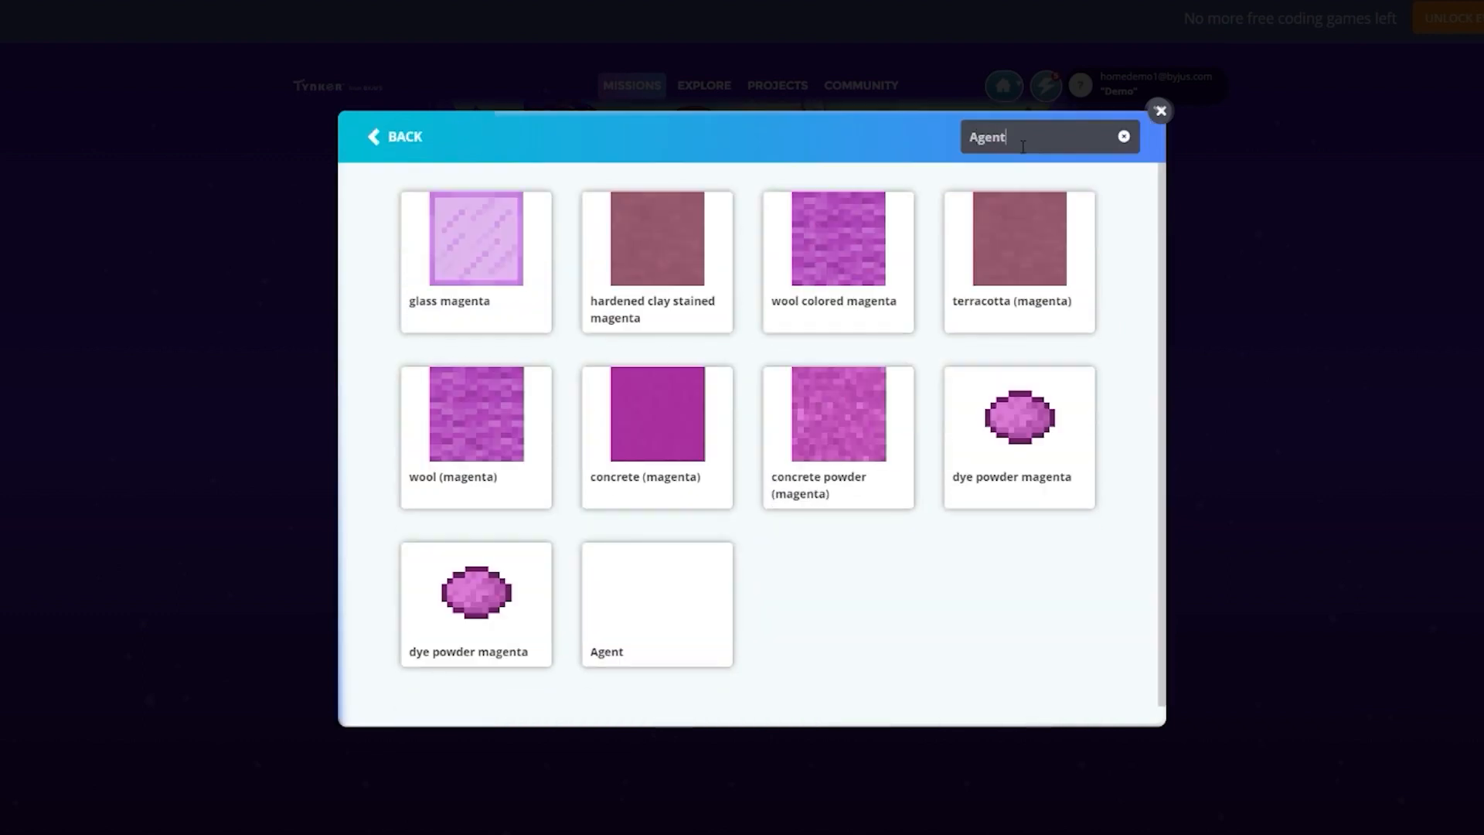
left_click(656, 603)
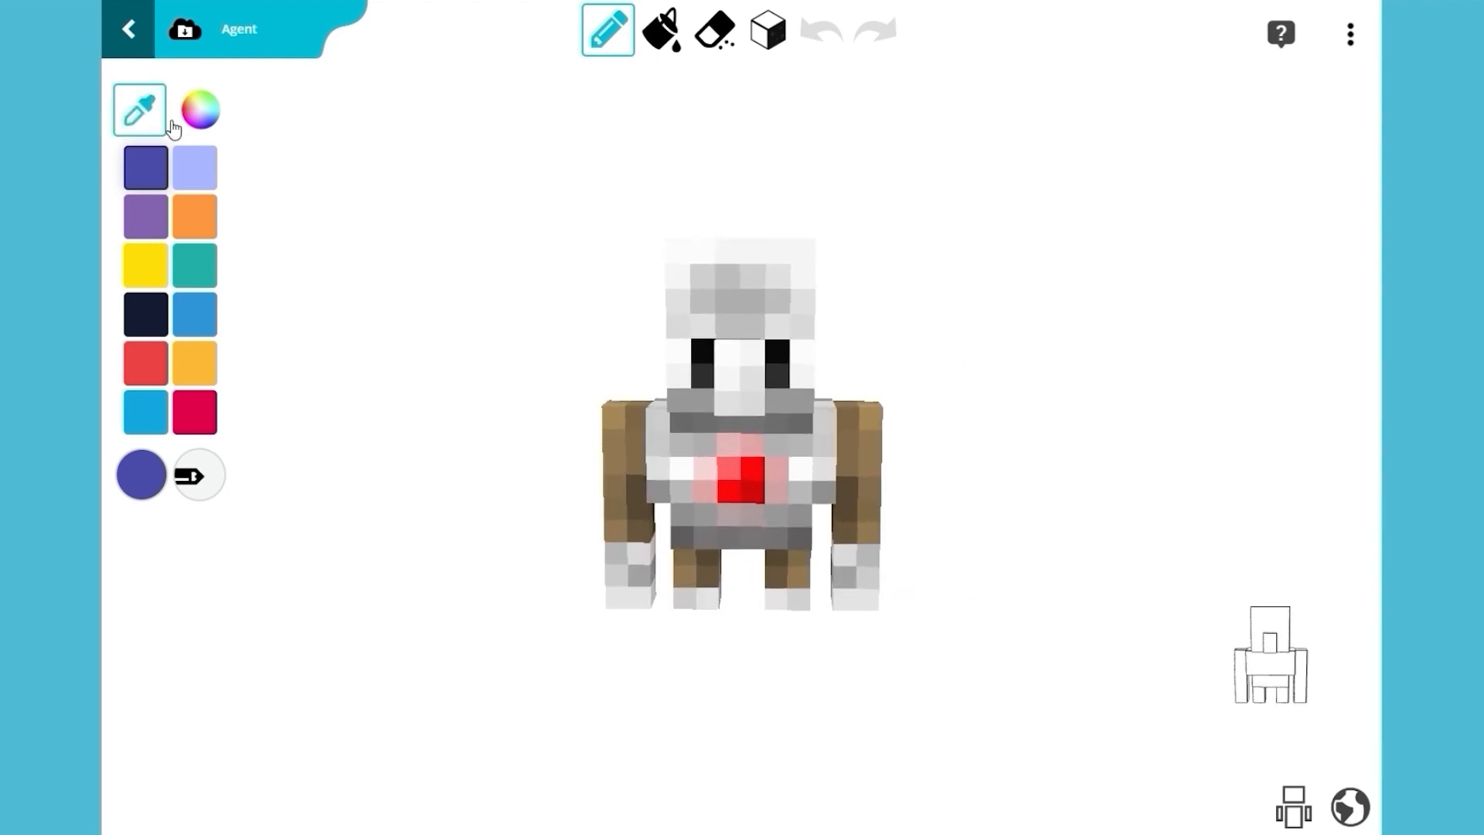
Step: Resize the small face block's width, height and depth and position it on the head
left_click(766, 31)
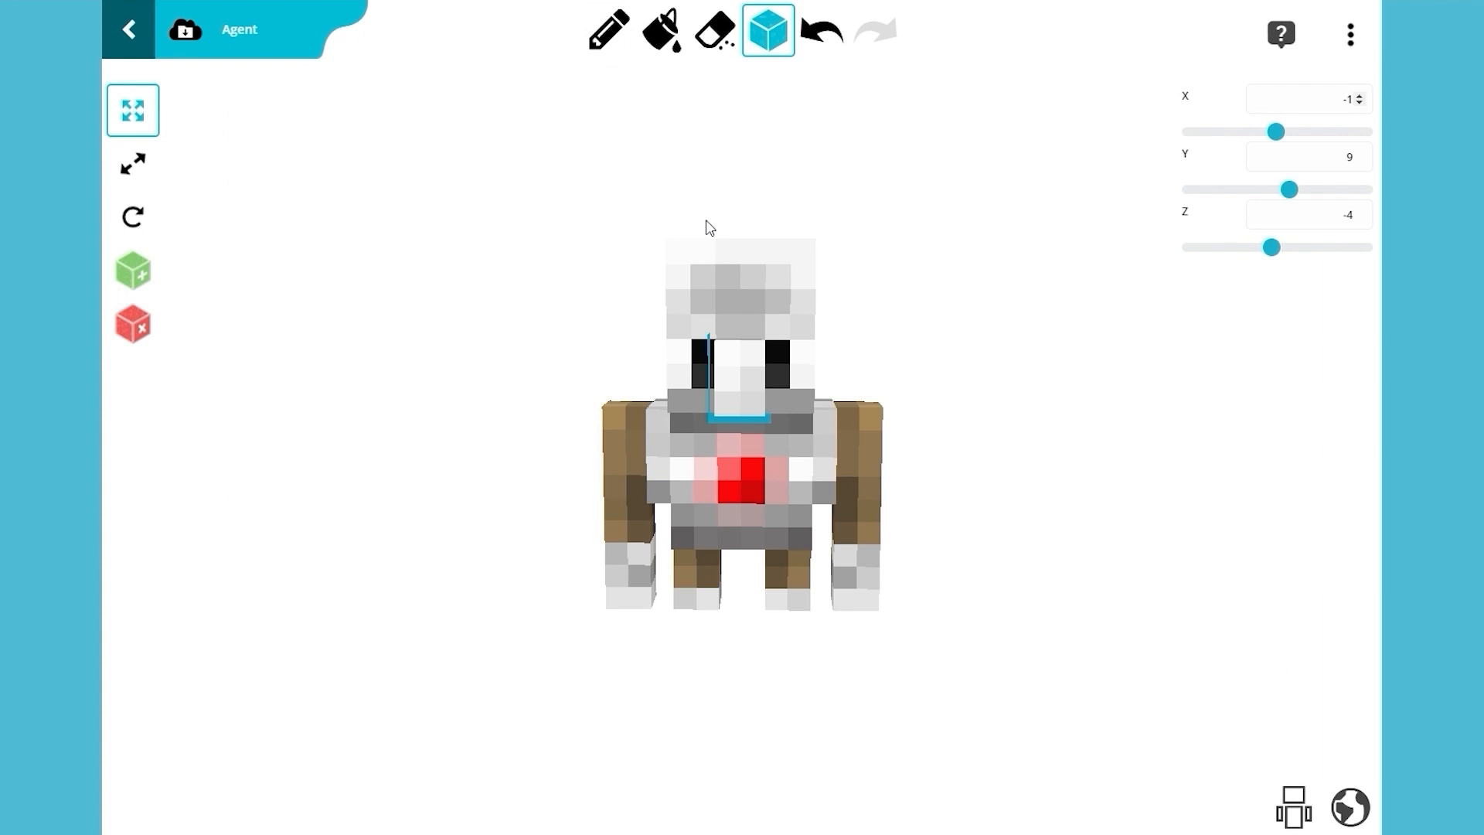
left_click(133, 163)
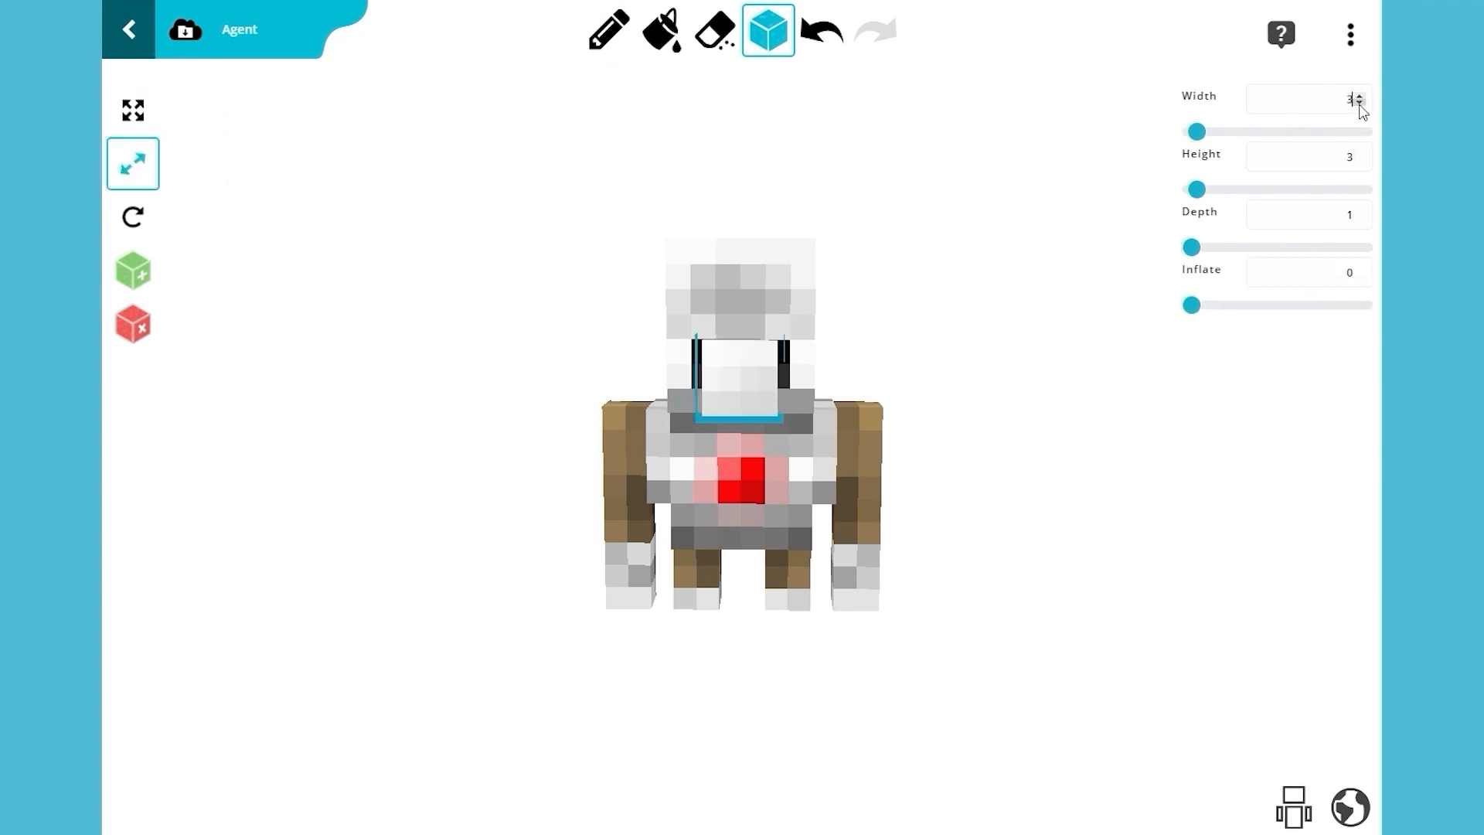
left_click(133, 110)
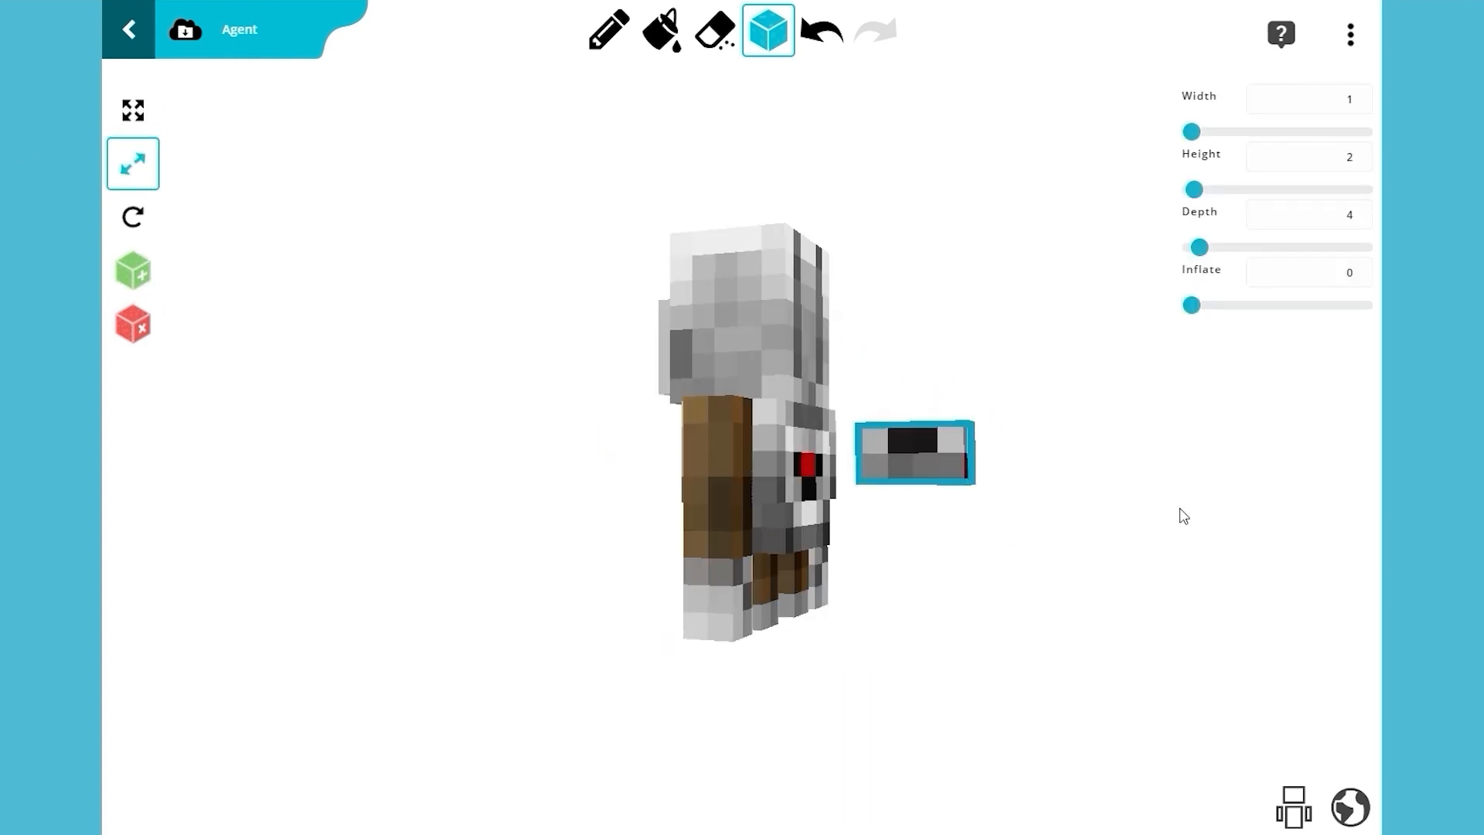
left_click(133, 110)
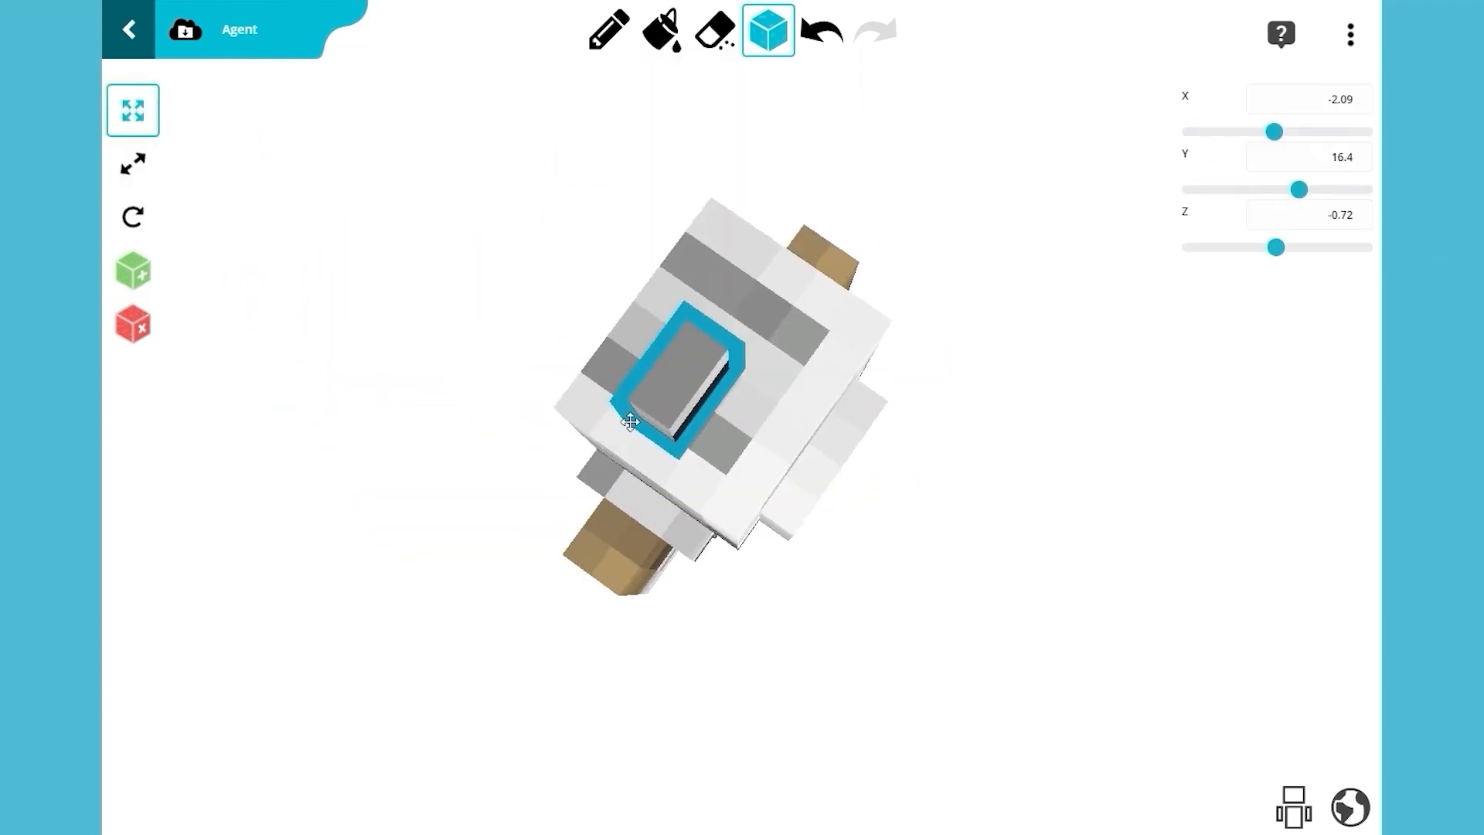
left_click(606, 29)
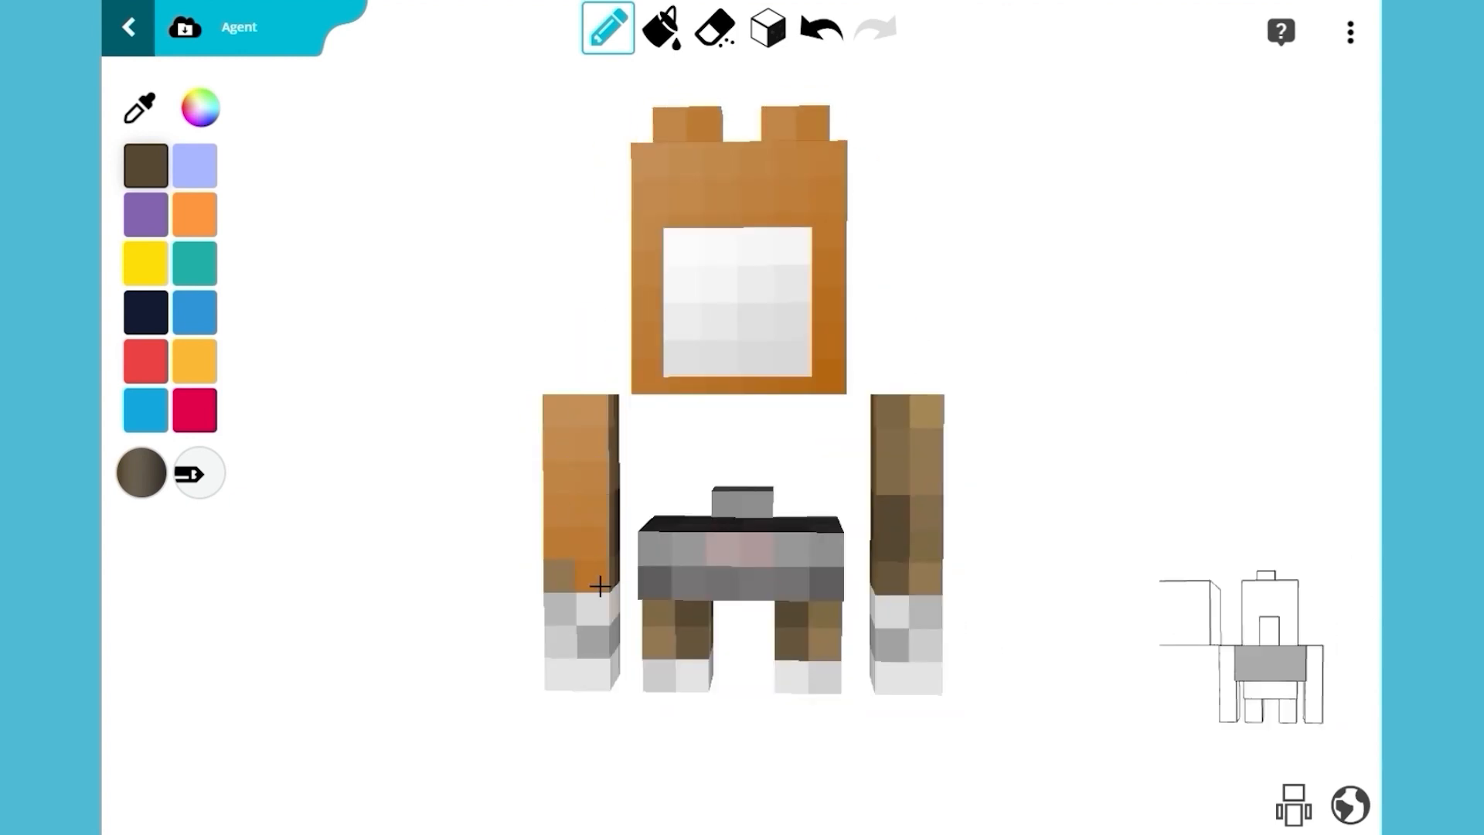
Step: Paint the arm caramel brown and bring up the full colour chooser
left_click(199, 473)
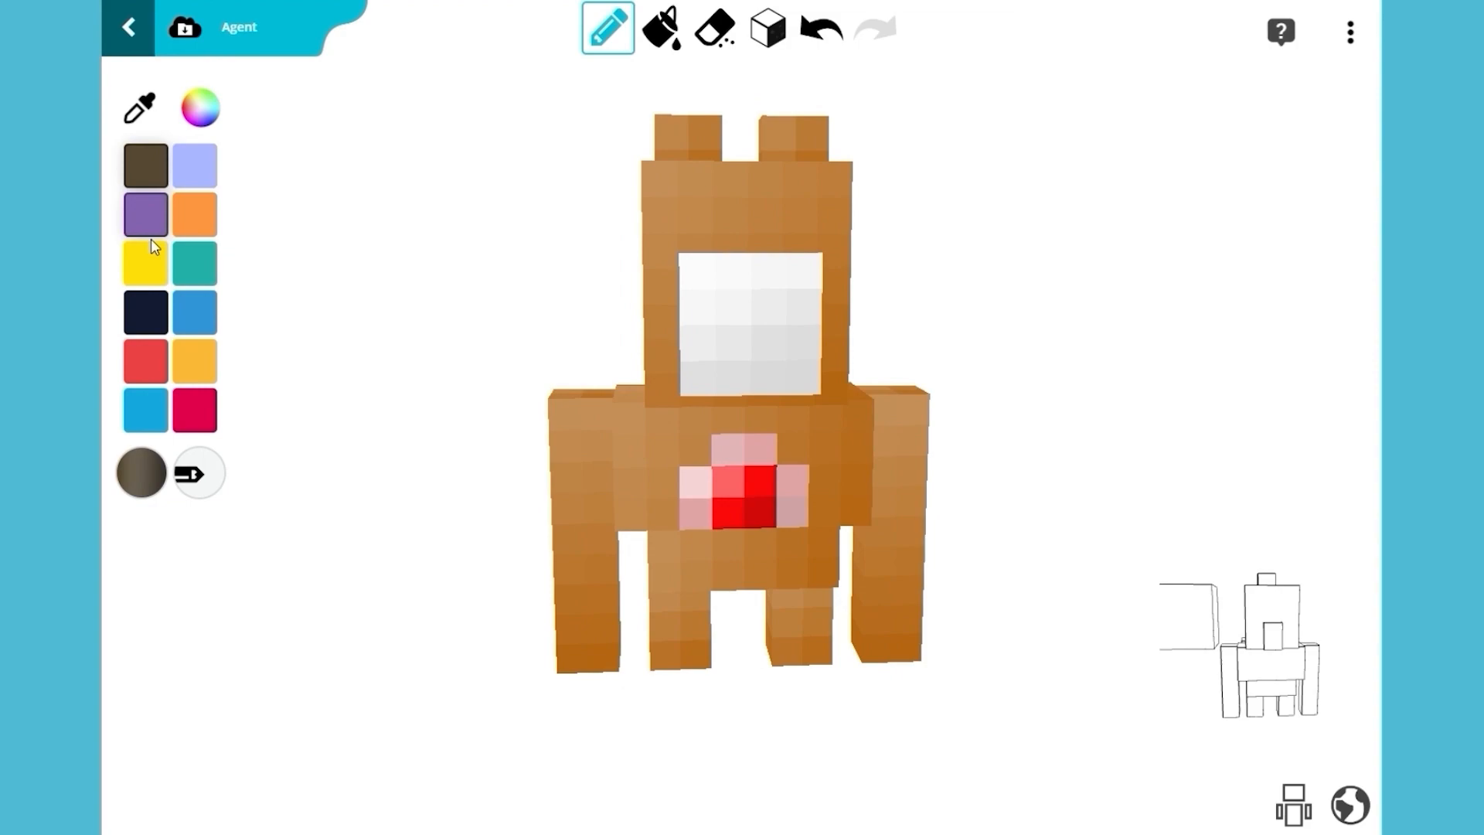
left_click(199, 107)
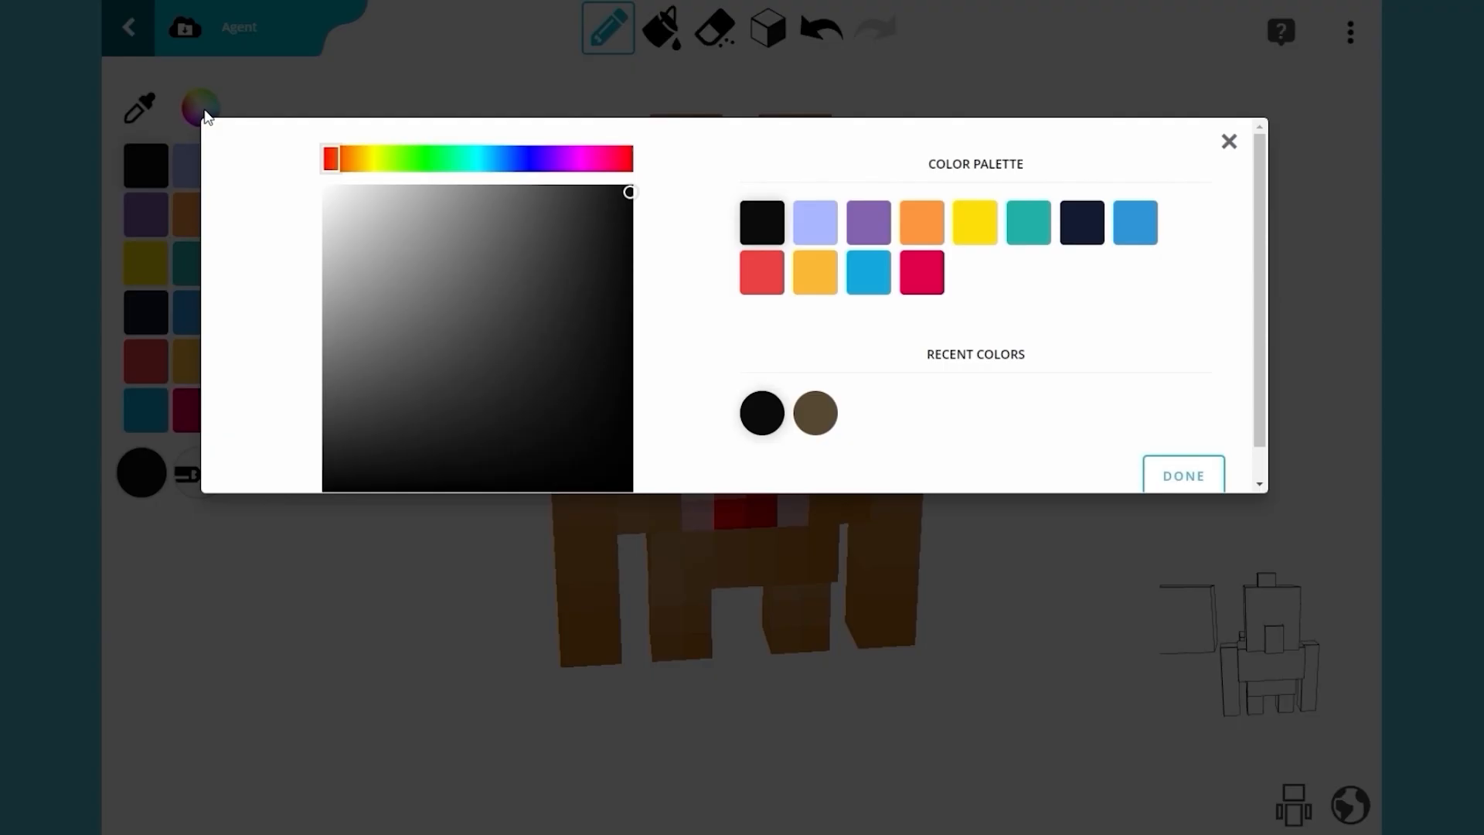
Step: Confirm black as the painting colour for the hamster's eyes and details
left_click(365, 158)
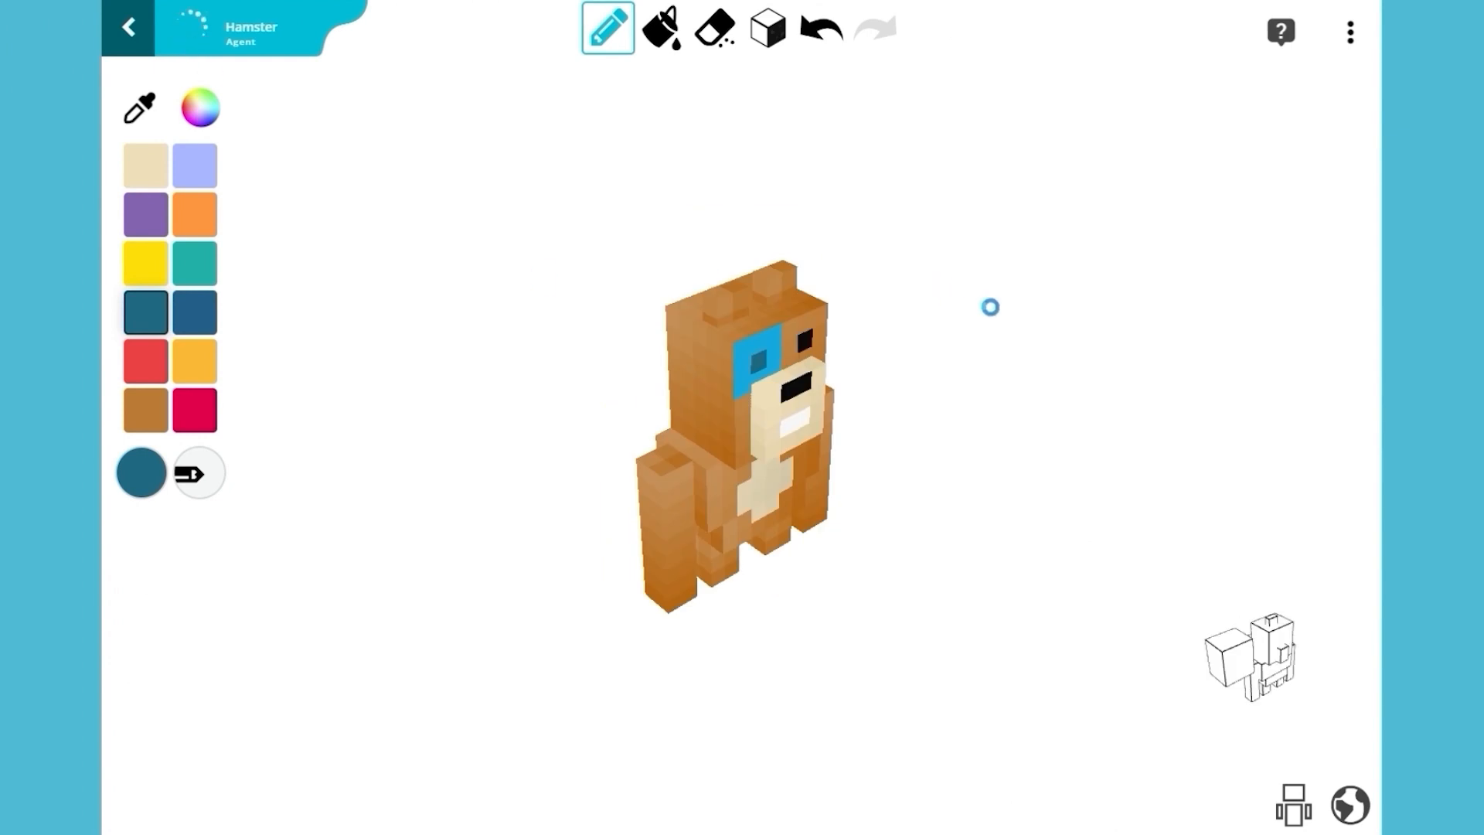
Step: Preview the finished Hamster mob standing in a grassy Minecraft world
left_click(1349, 804)
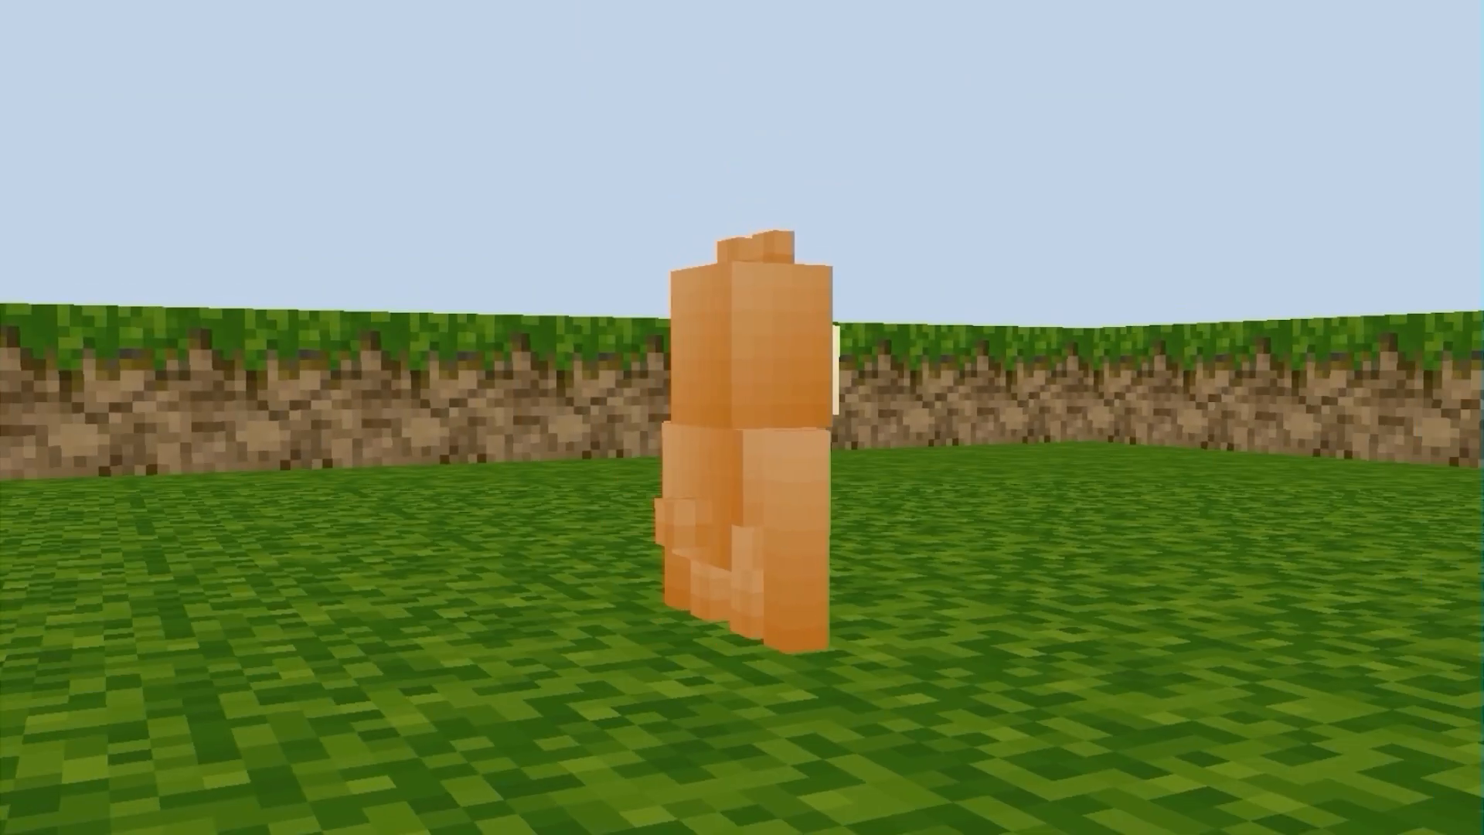